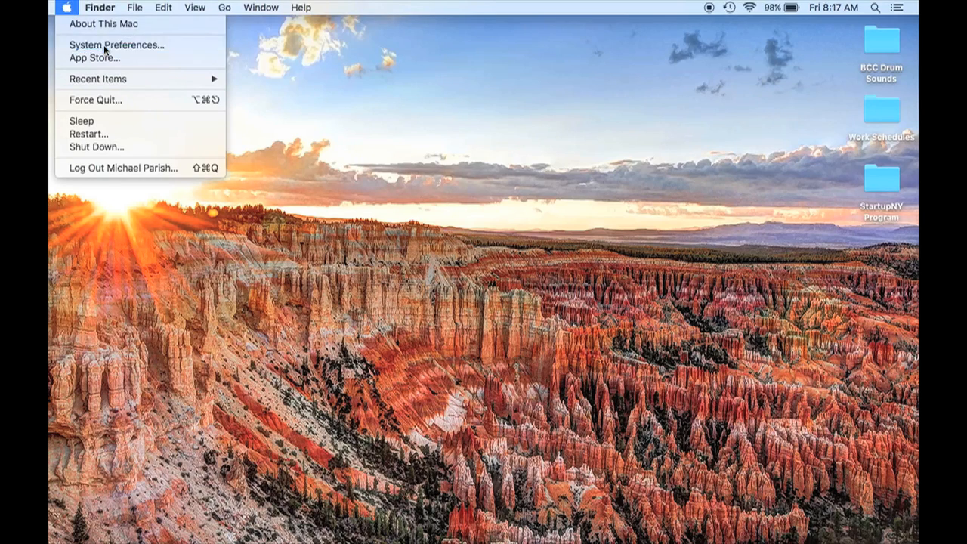
- Bring up System Preferences from the menu bar before moving on to Logic Pro X
click(115, 45)
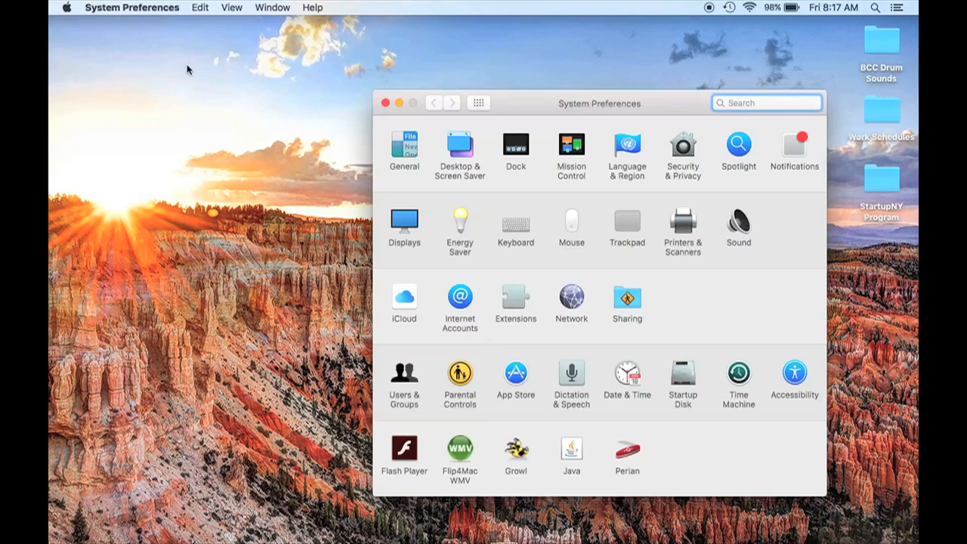
mouse_move(760, 224)
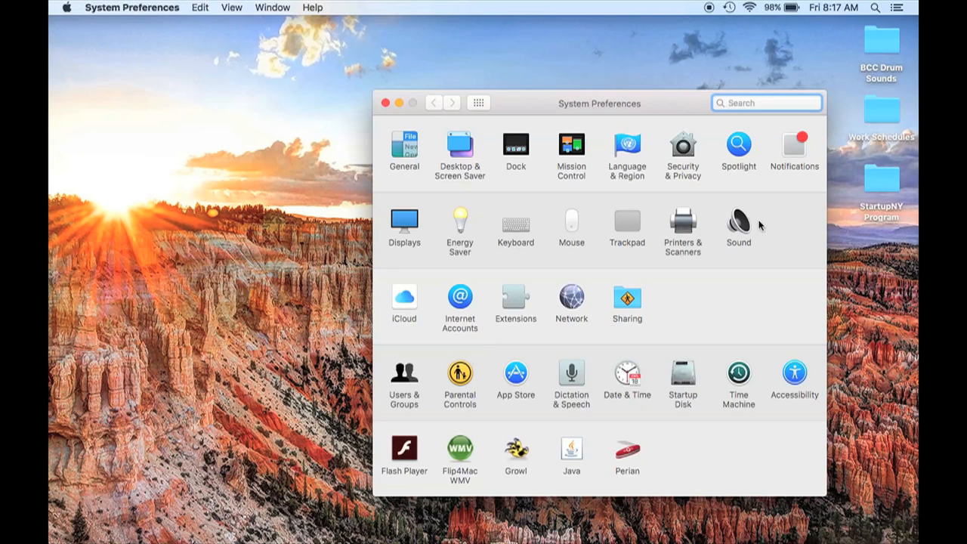
mouse_move(739, 227)
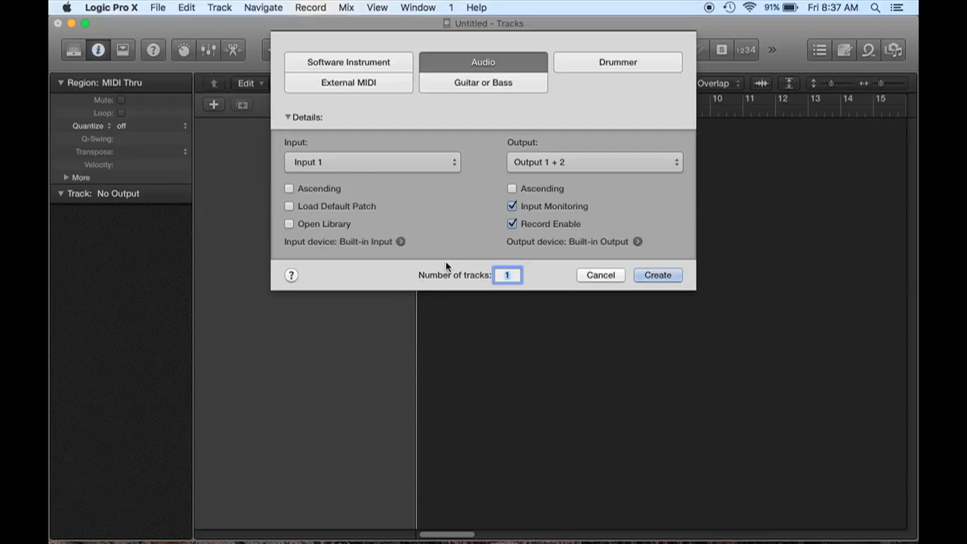
mouse_move(402, 245)
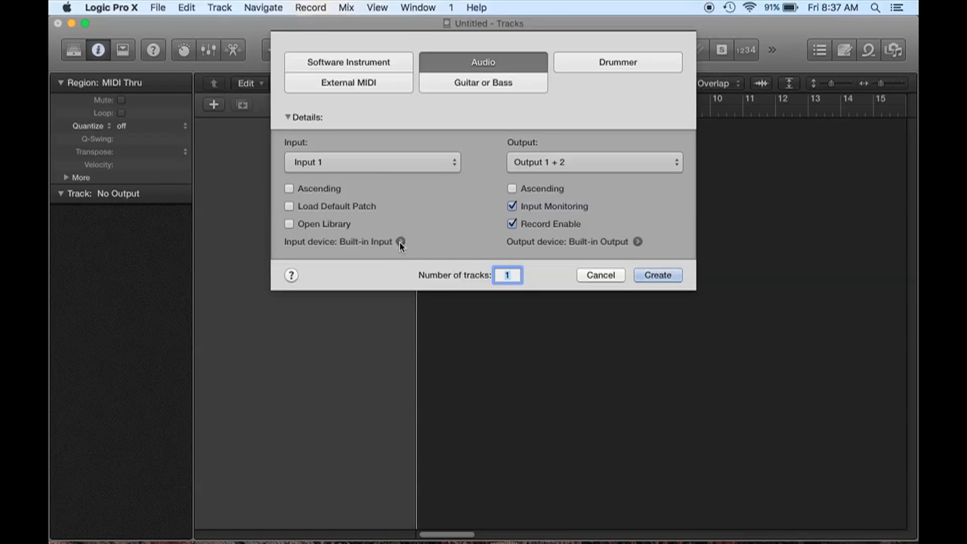
- Verify Built-in Input/Output as the audio devices, then create the single Audio track
click(402, 242)
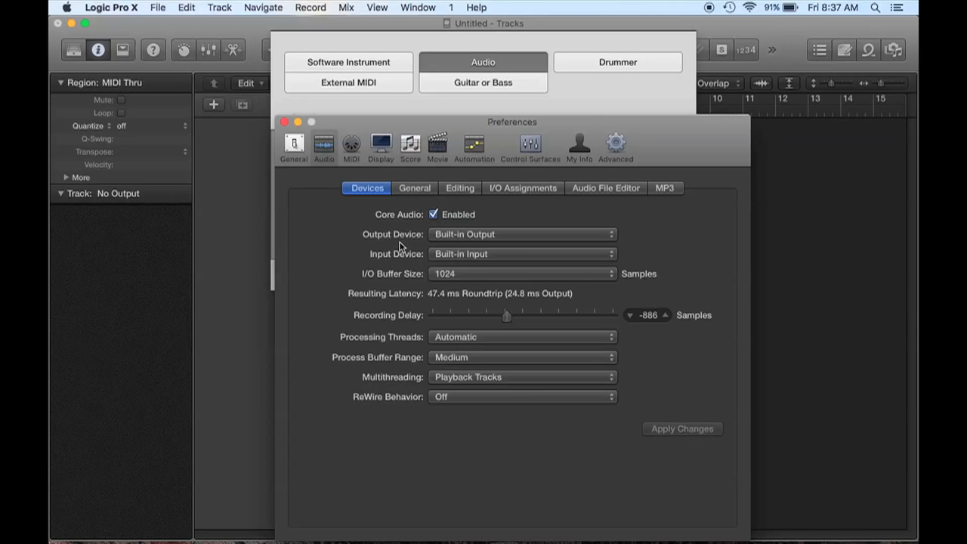
mouse_move(525, 255)
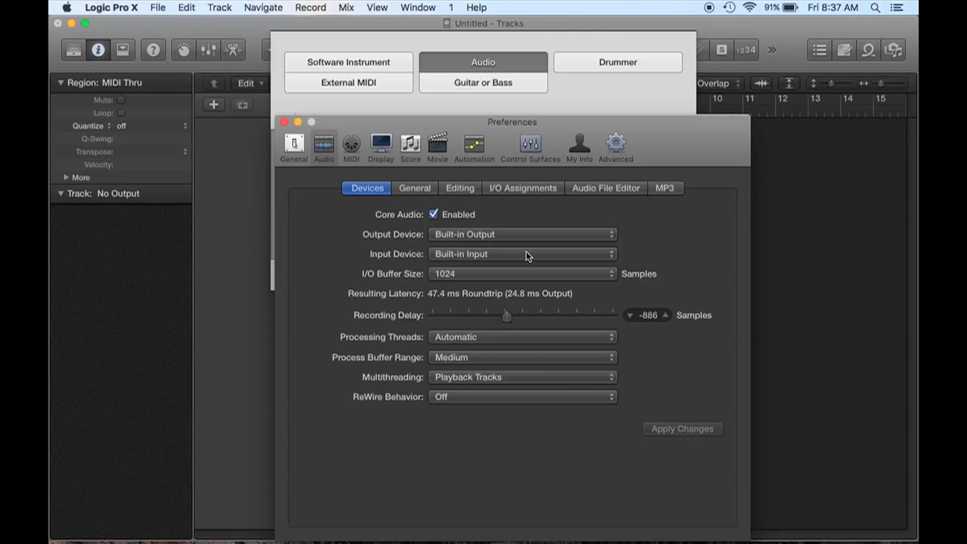
mouse_move(702, 437)
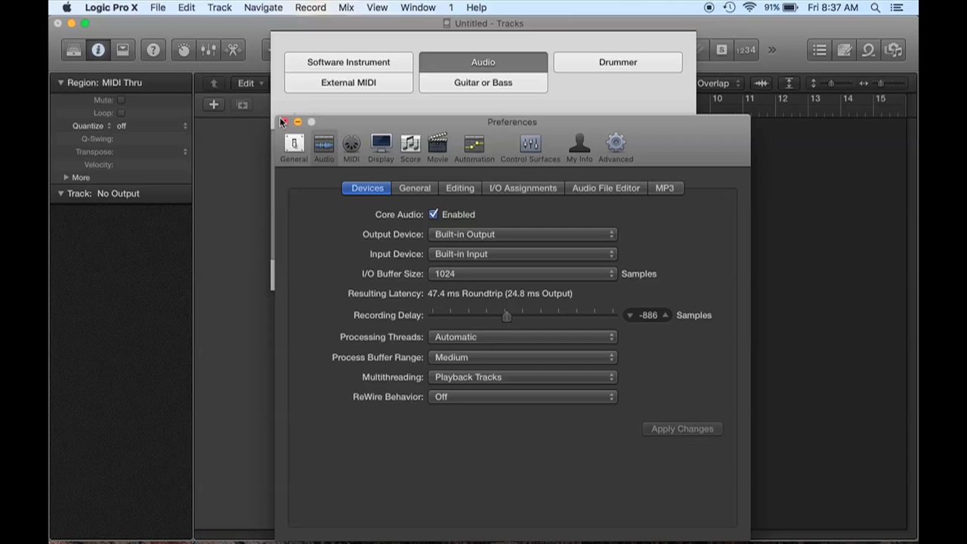
click(284, 121)
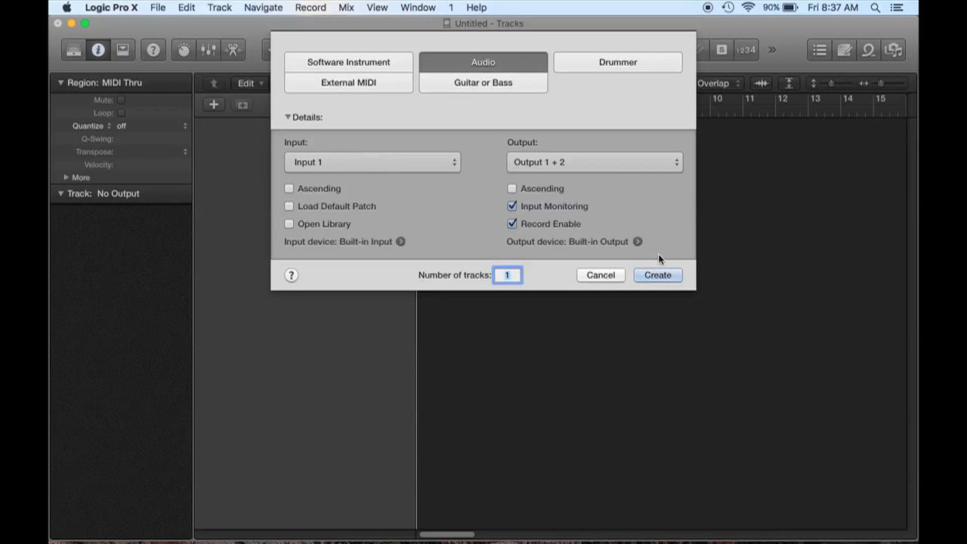
click(656, 275)
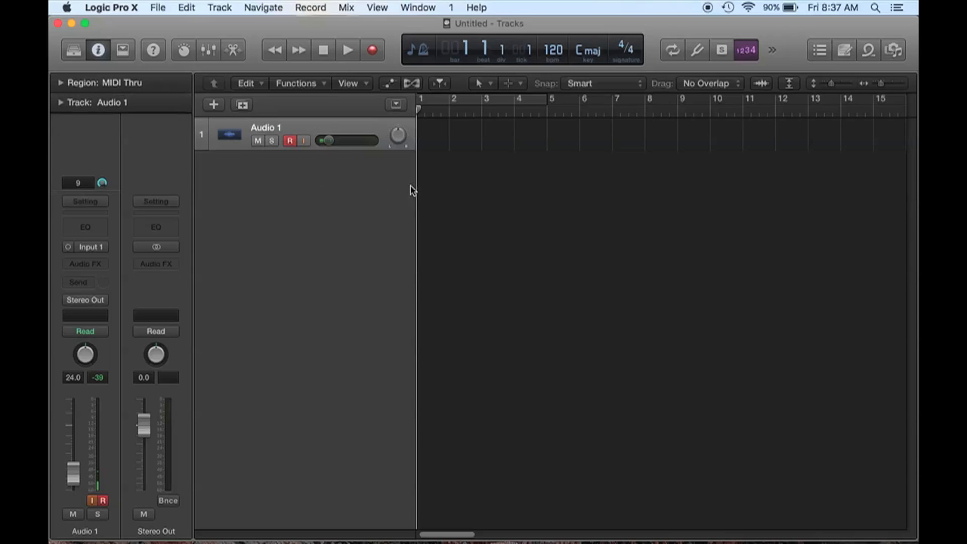
- Rename the Audio 1 track to 'Tascam Output'
drag(325, 140, 339, 140)
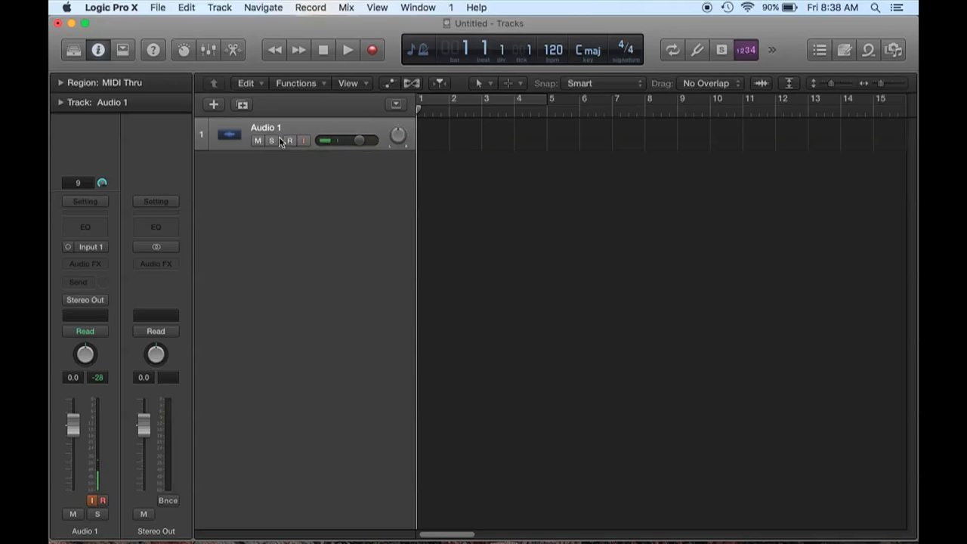
click(290, 141)
text(Tasc)
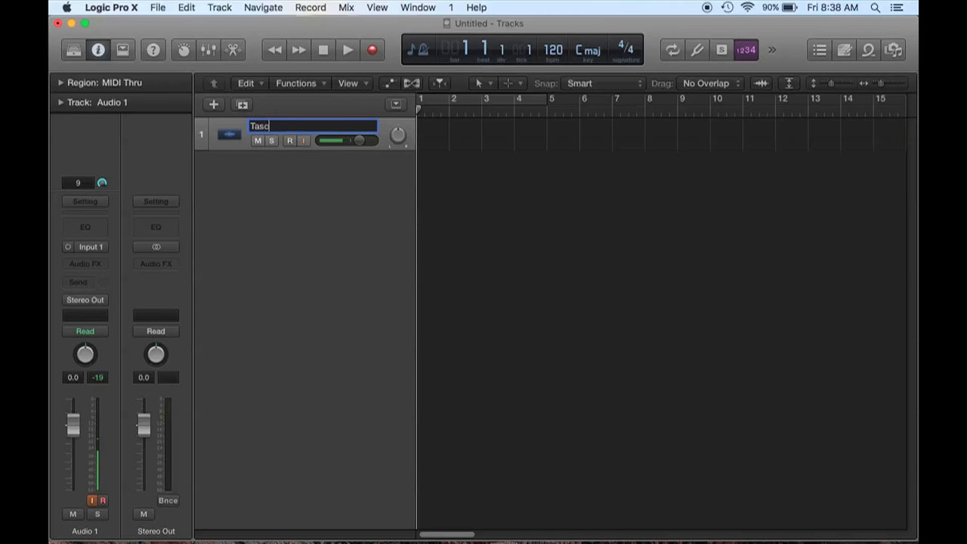
text(am Output)
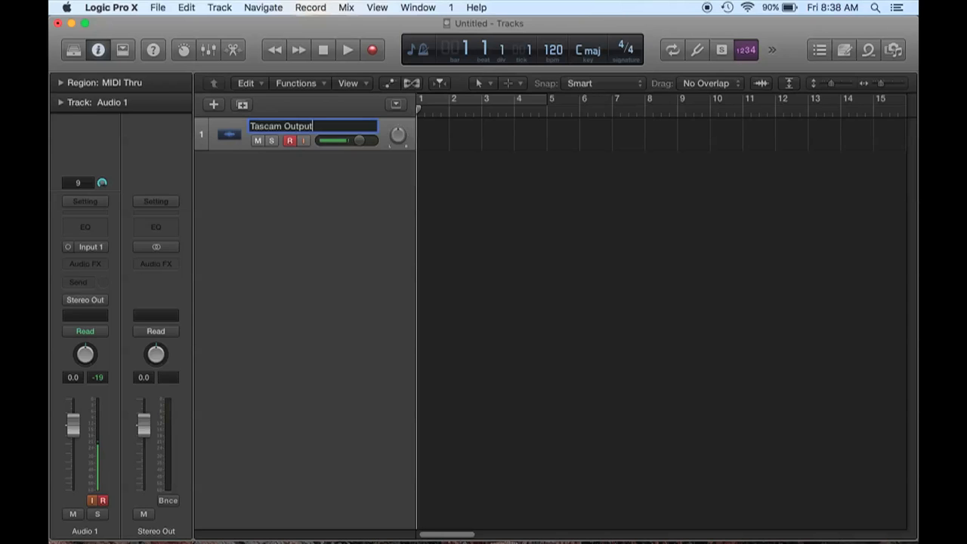
key(Return)
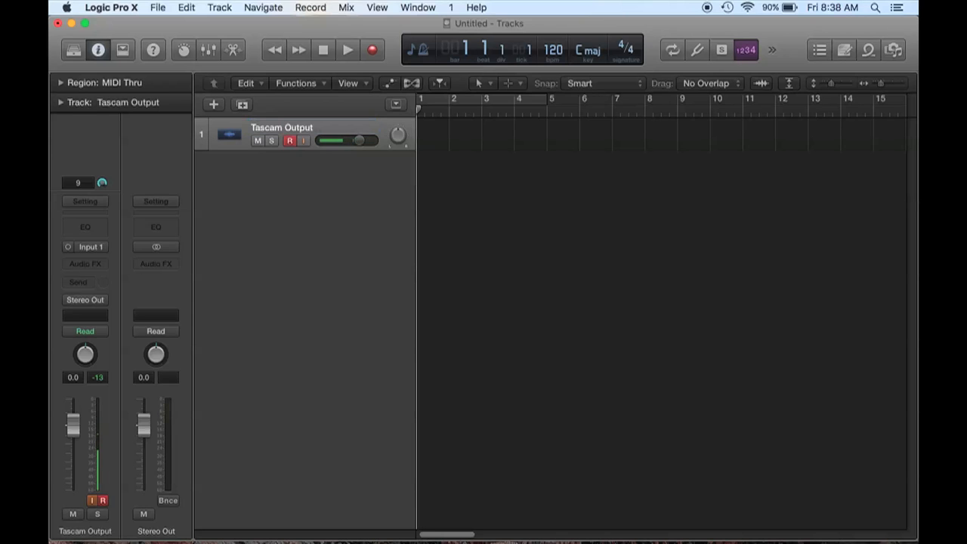
- Enable input monitoring on the Tascam Output track so its meter shows signal
click(290, 141)
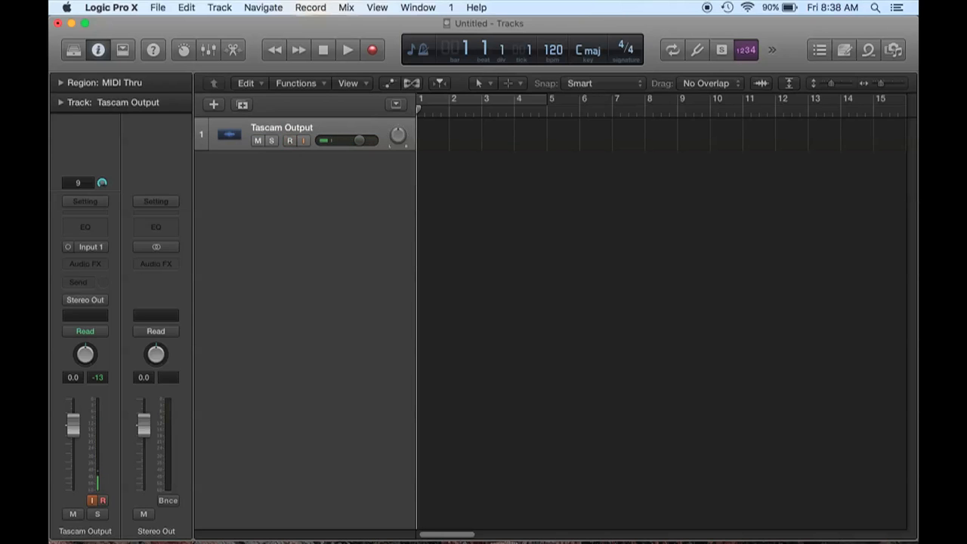
click(290, 140)
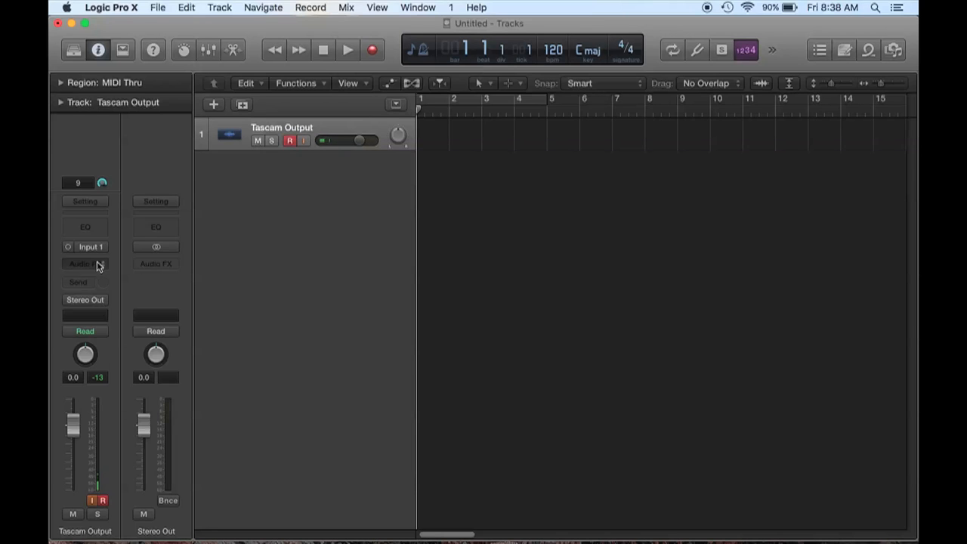
click(90, 246)
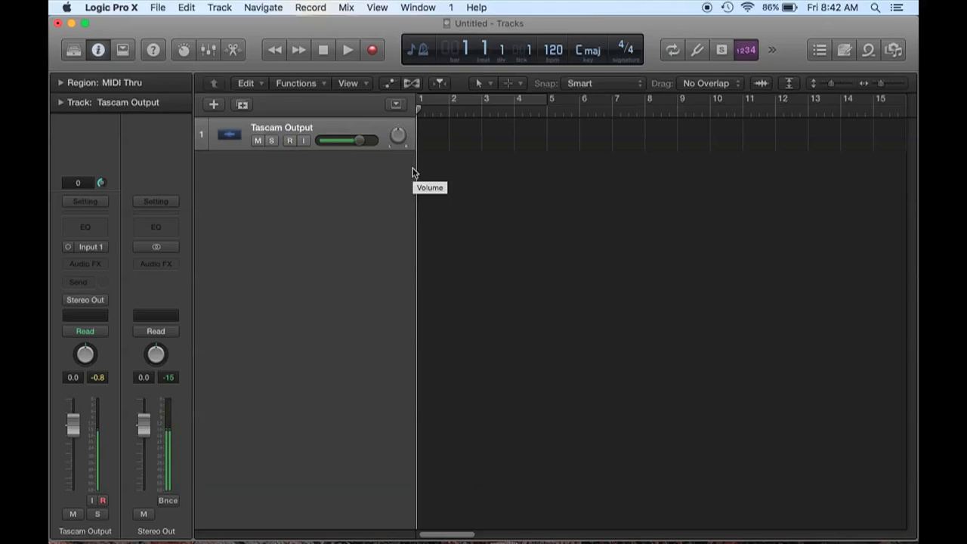
click(290, 140)
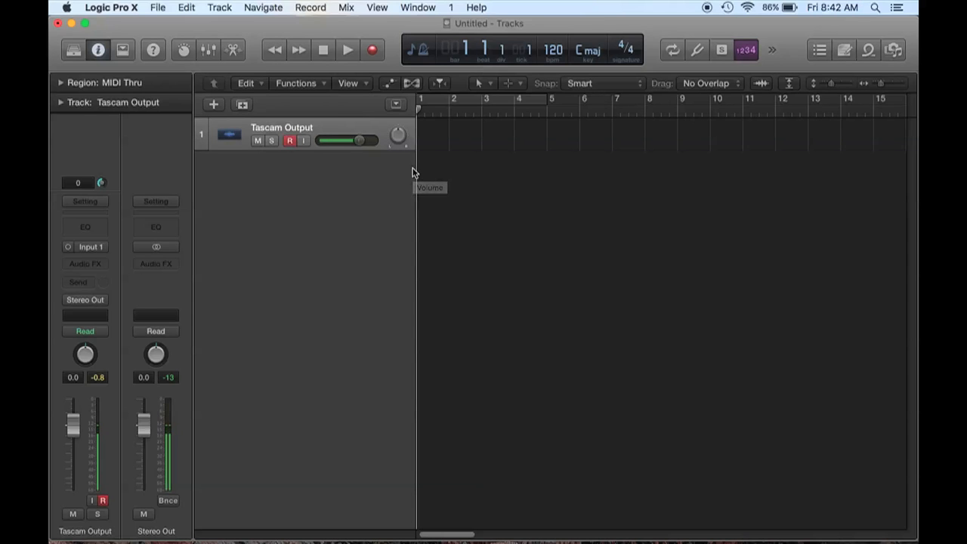
- Record incoming audio onto Tascam Output until the region runs past bar 27
click(347, 48)
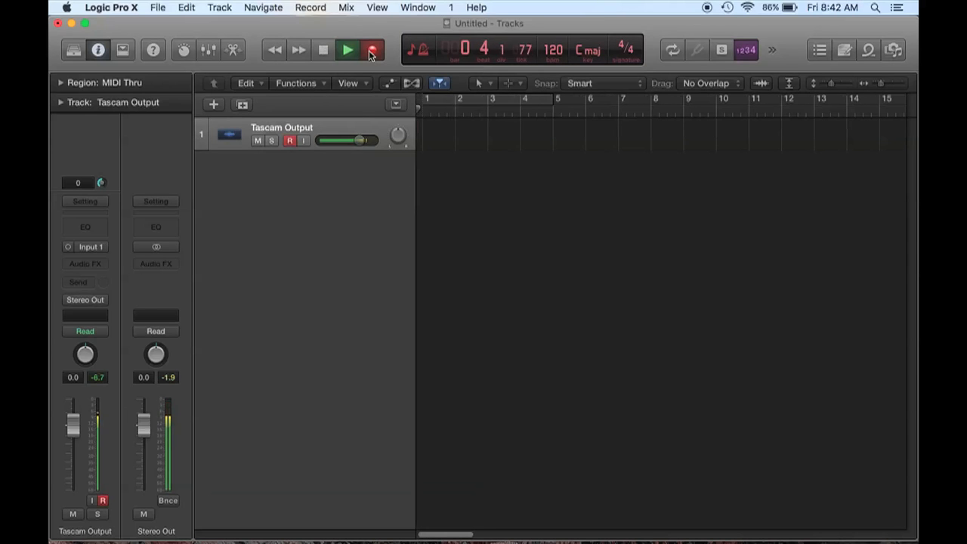
click(371, 48)
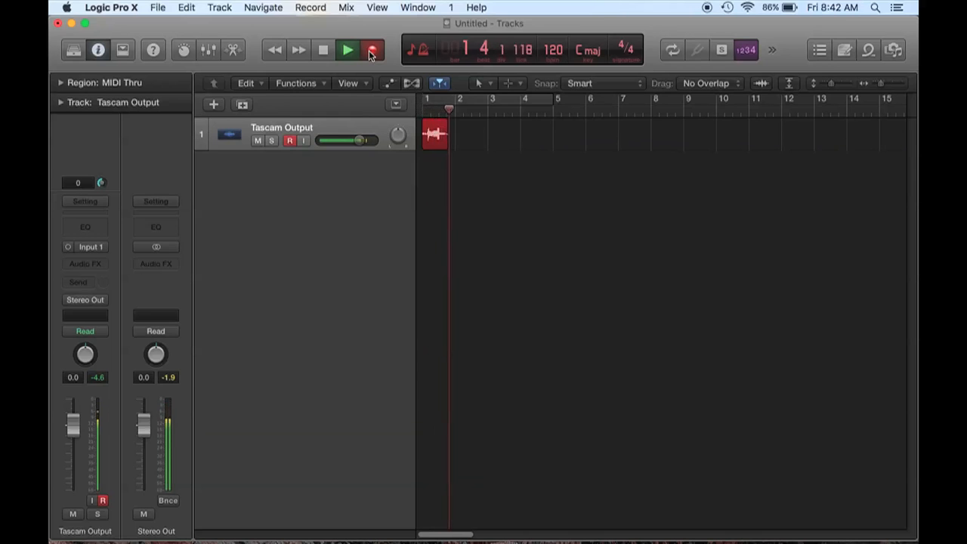
click(347, 50)
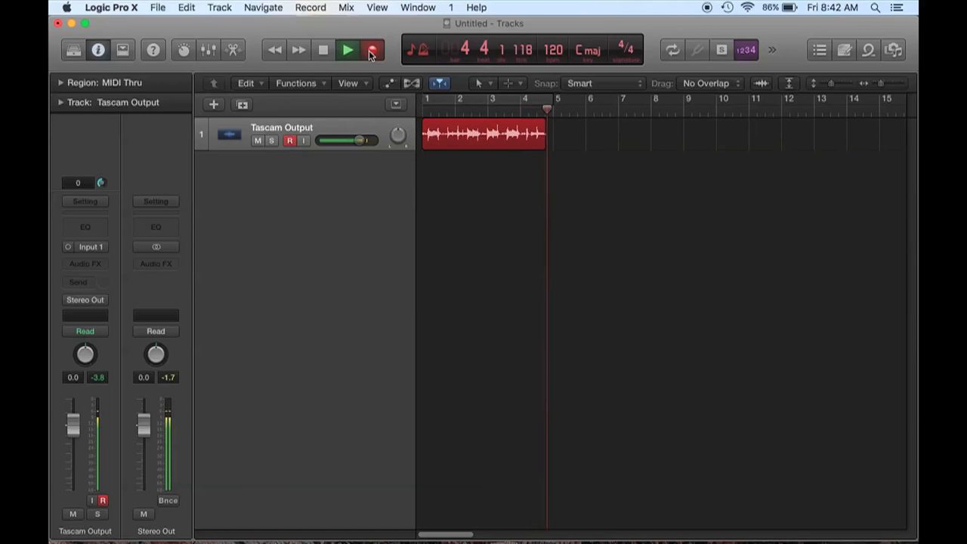
click(348, 48)
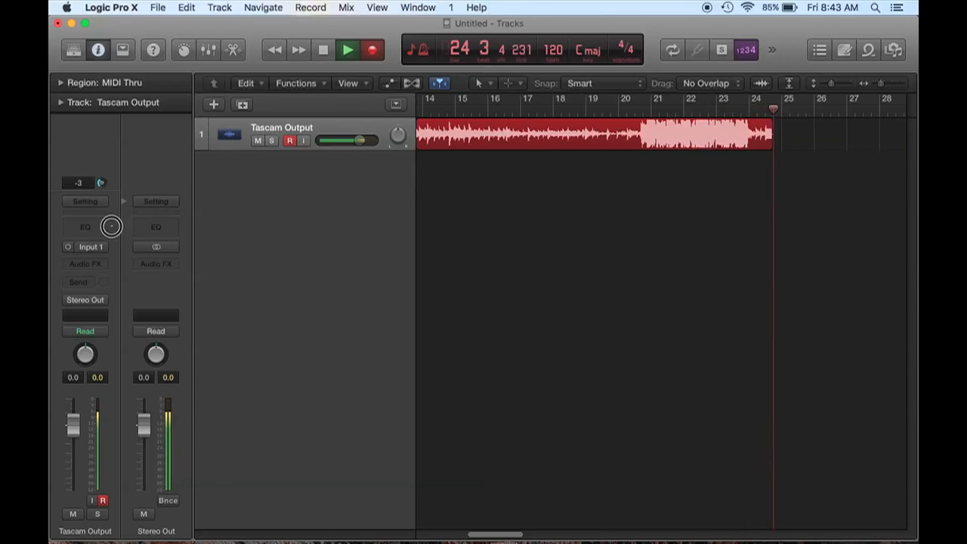
click(348, 48)
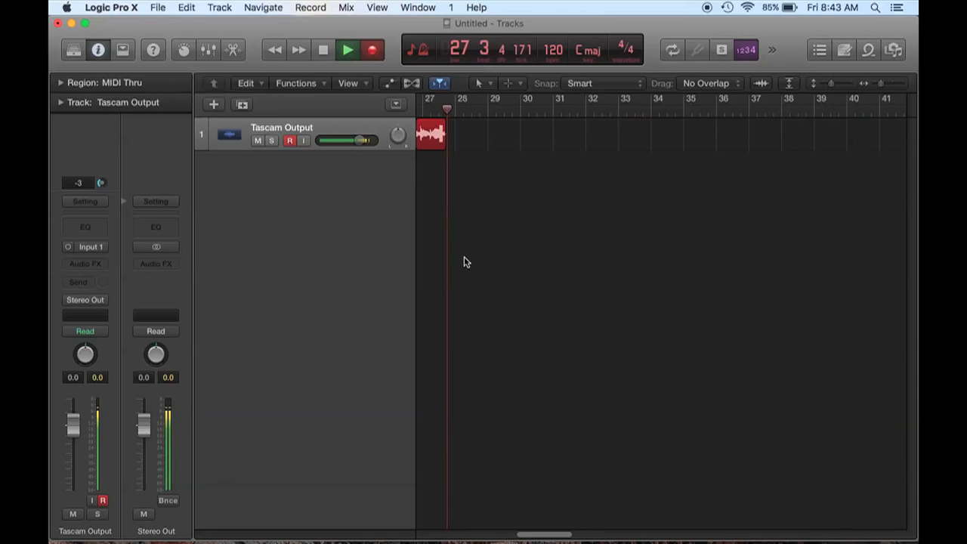
- Continue recording past bar 30 and zoom the timeline out to show more bars
click(348, 49)
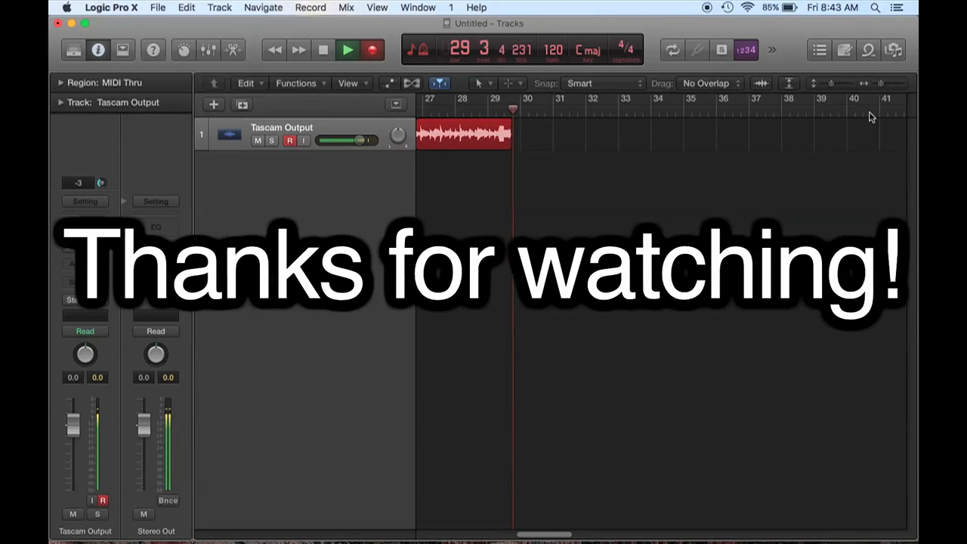
click(877, 84)
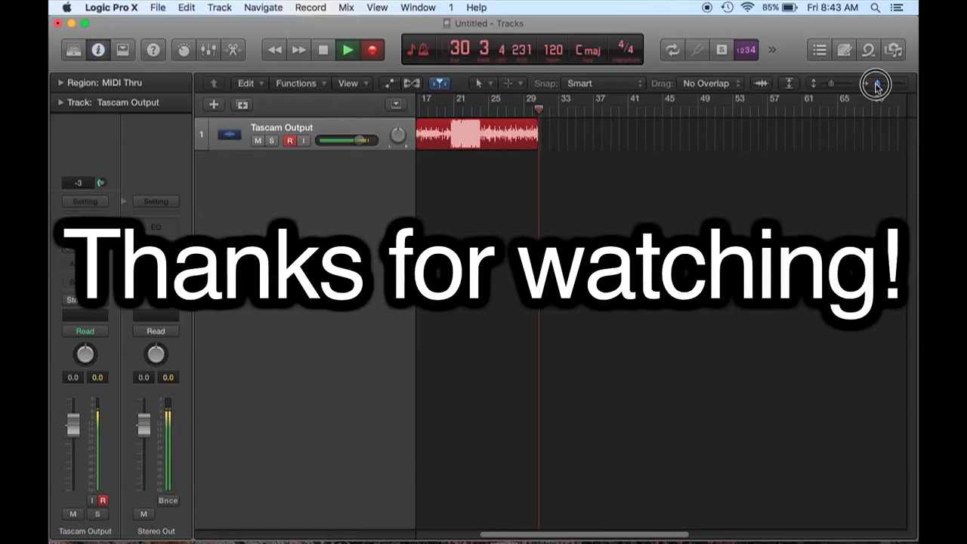
click(876, 83)
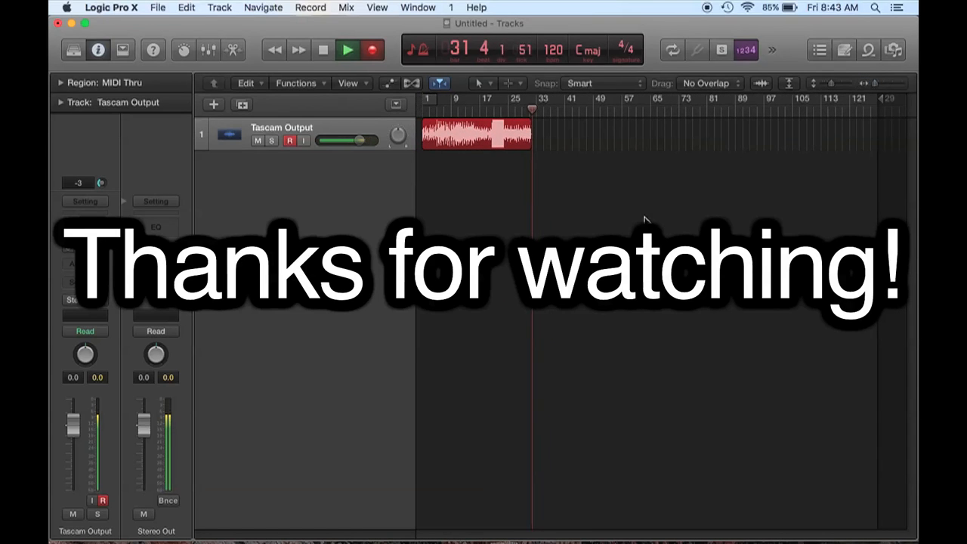